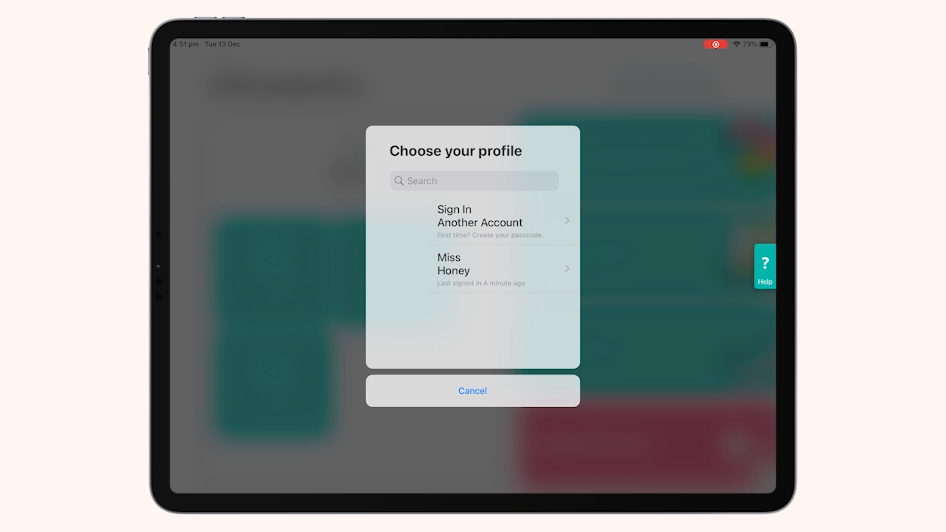
# Select the Miss Honey educator profile to bring up its access PIN pad.
pyautogui.click(471, 270)
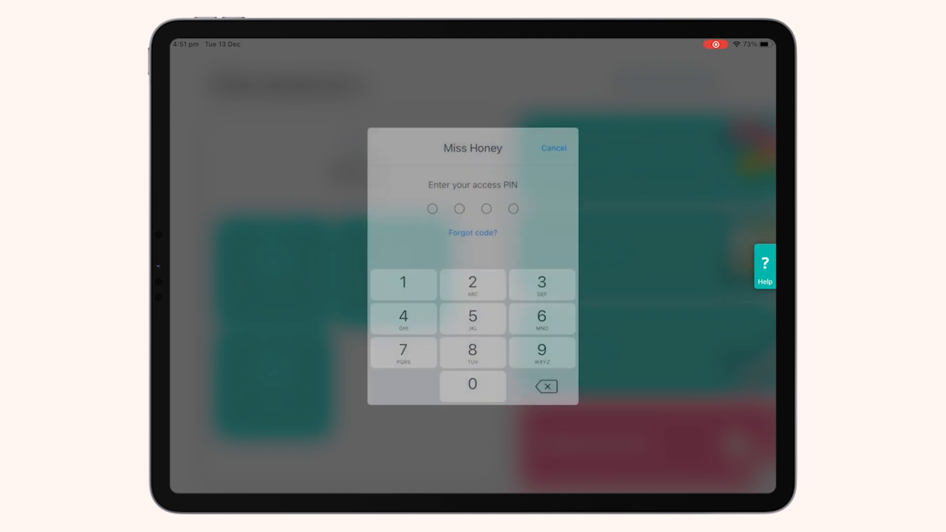
# Enter the four-digit access PIN to sign in and reach the staff Dashboard.
pyautogui.click(403, 283)
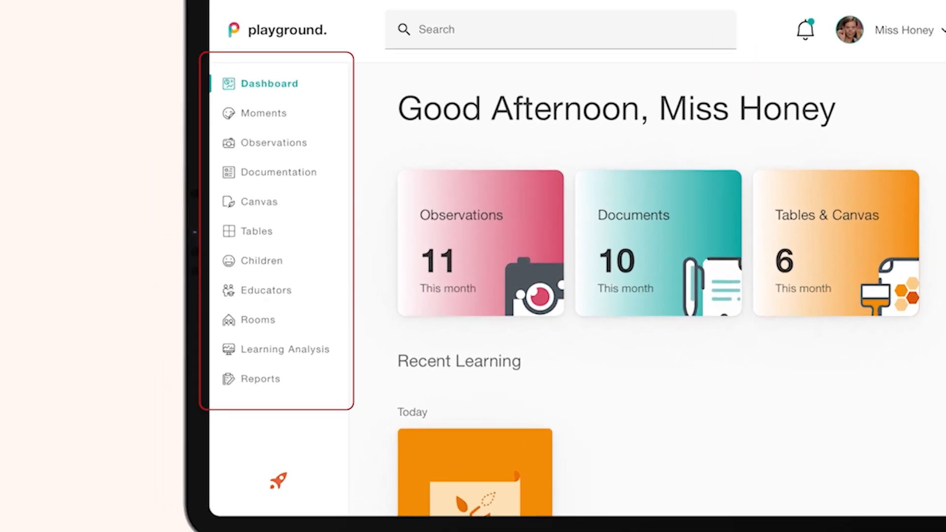
# Create a new Documentation document based on the Meet the Educator layout under Provider.
pyautogui.click(279, 171)
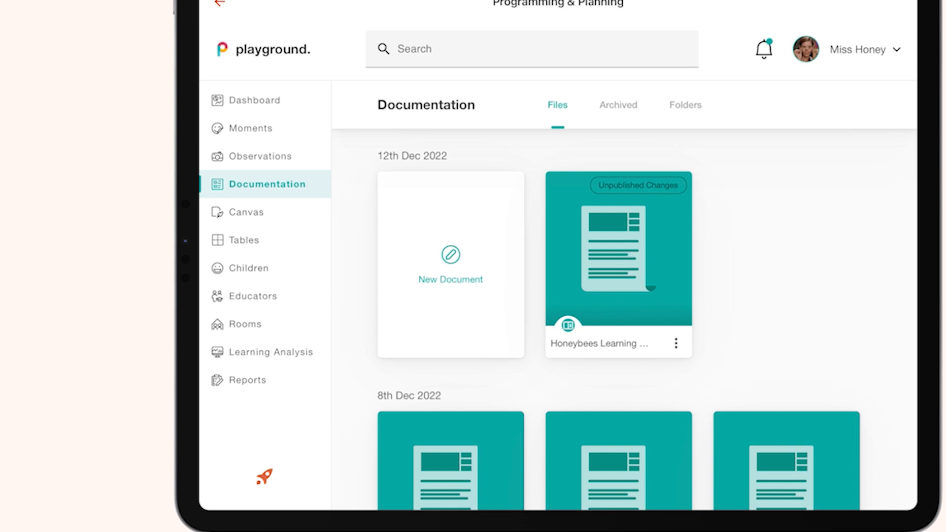
pyautogui.click(449, 264)
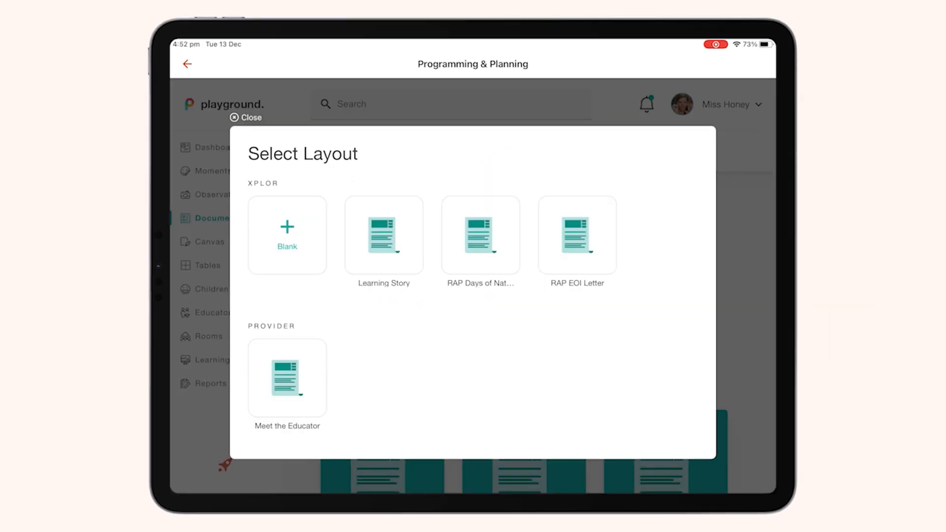
pyautogui.click(287, 377)
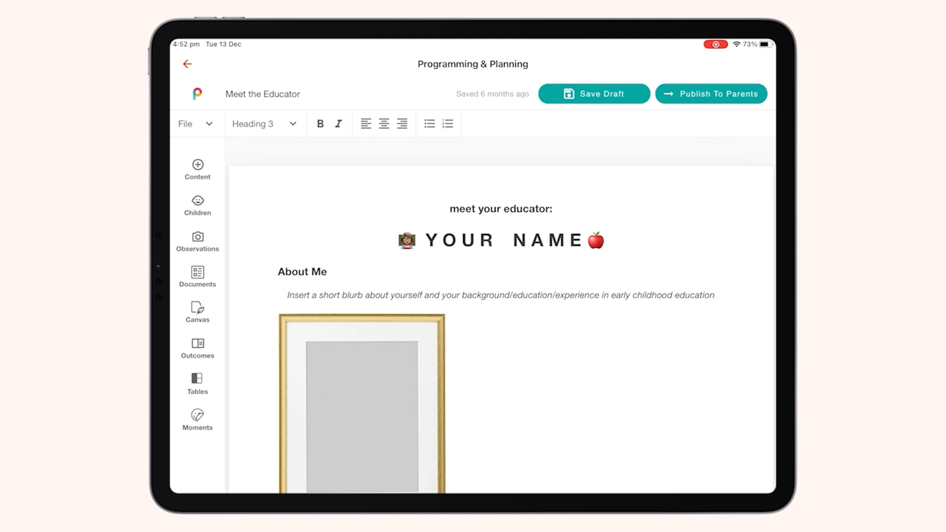
# Search outcomes for 'teach', tag the positive reinforcement teaching outcome, and publish to parents.
pyautogui.click(197, 349)
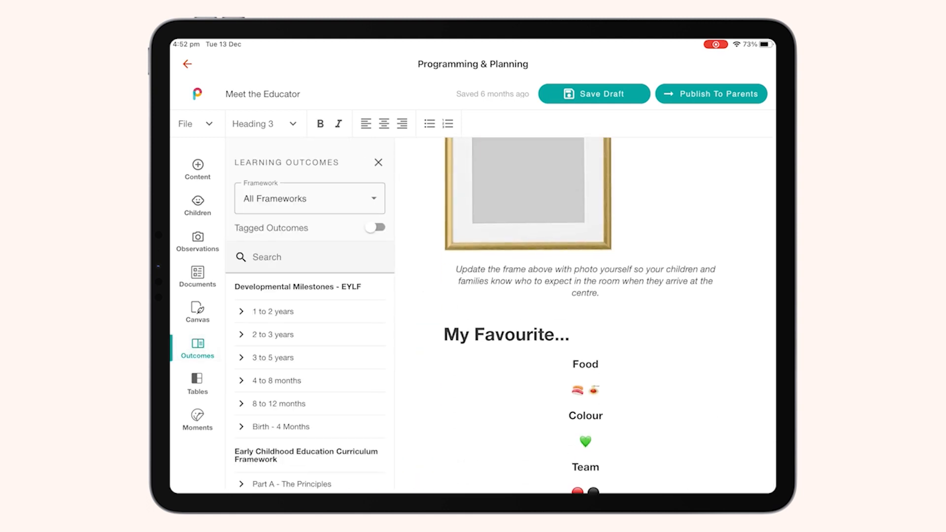
pyautogui.scroll(-3)
pyautogui.write('Te')
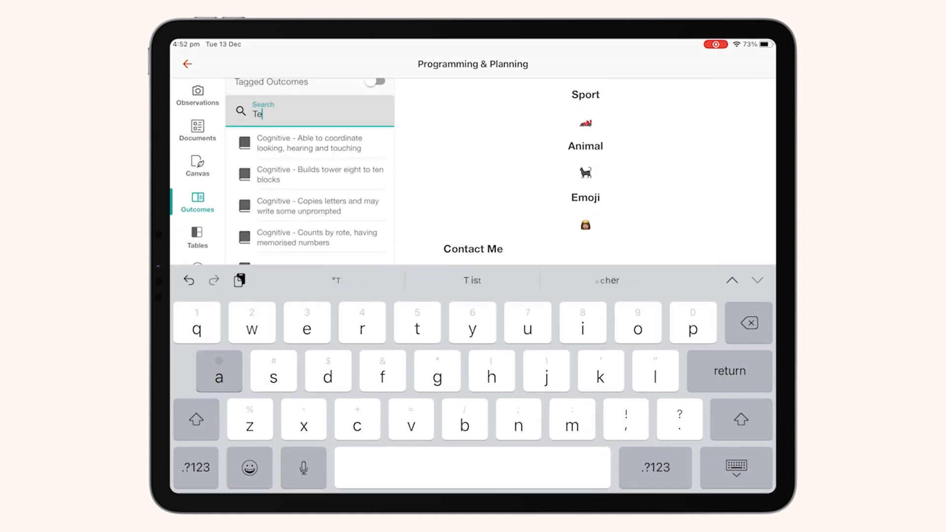
pyautogui.write('ach')
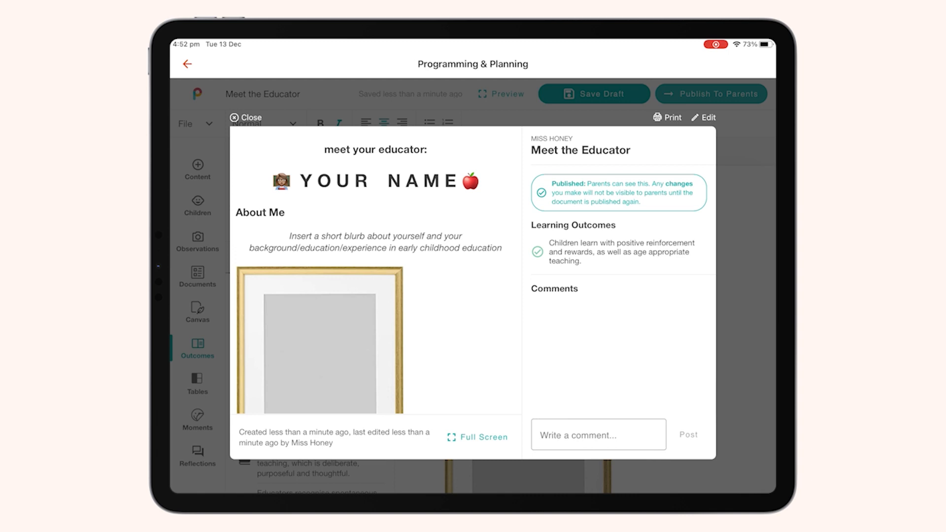
# Close the published preview so Meet the Educator shows under Today in Documentation files.
pyautogui.click(245, 117)
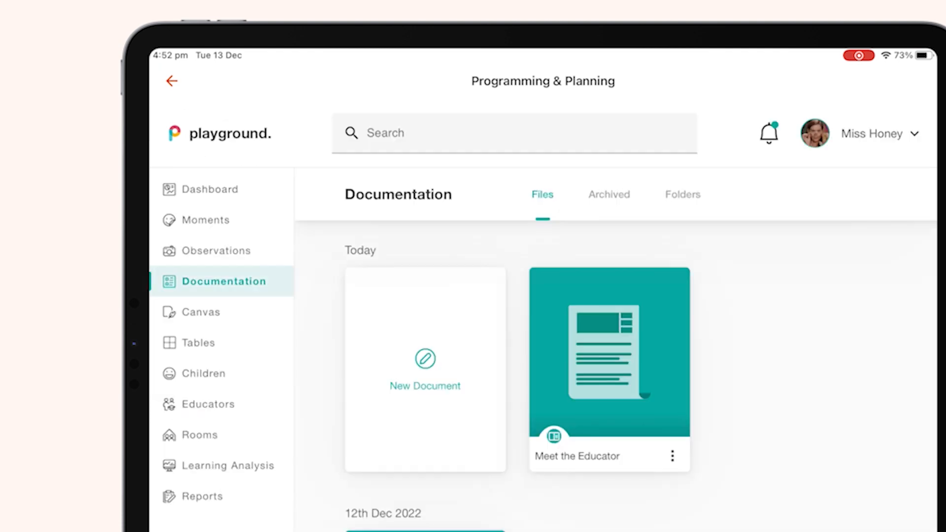